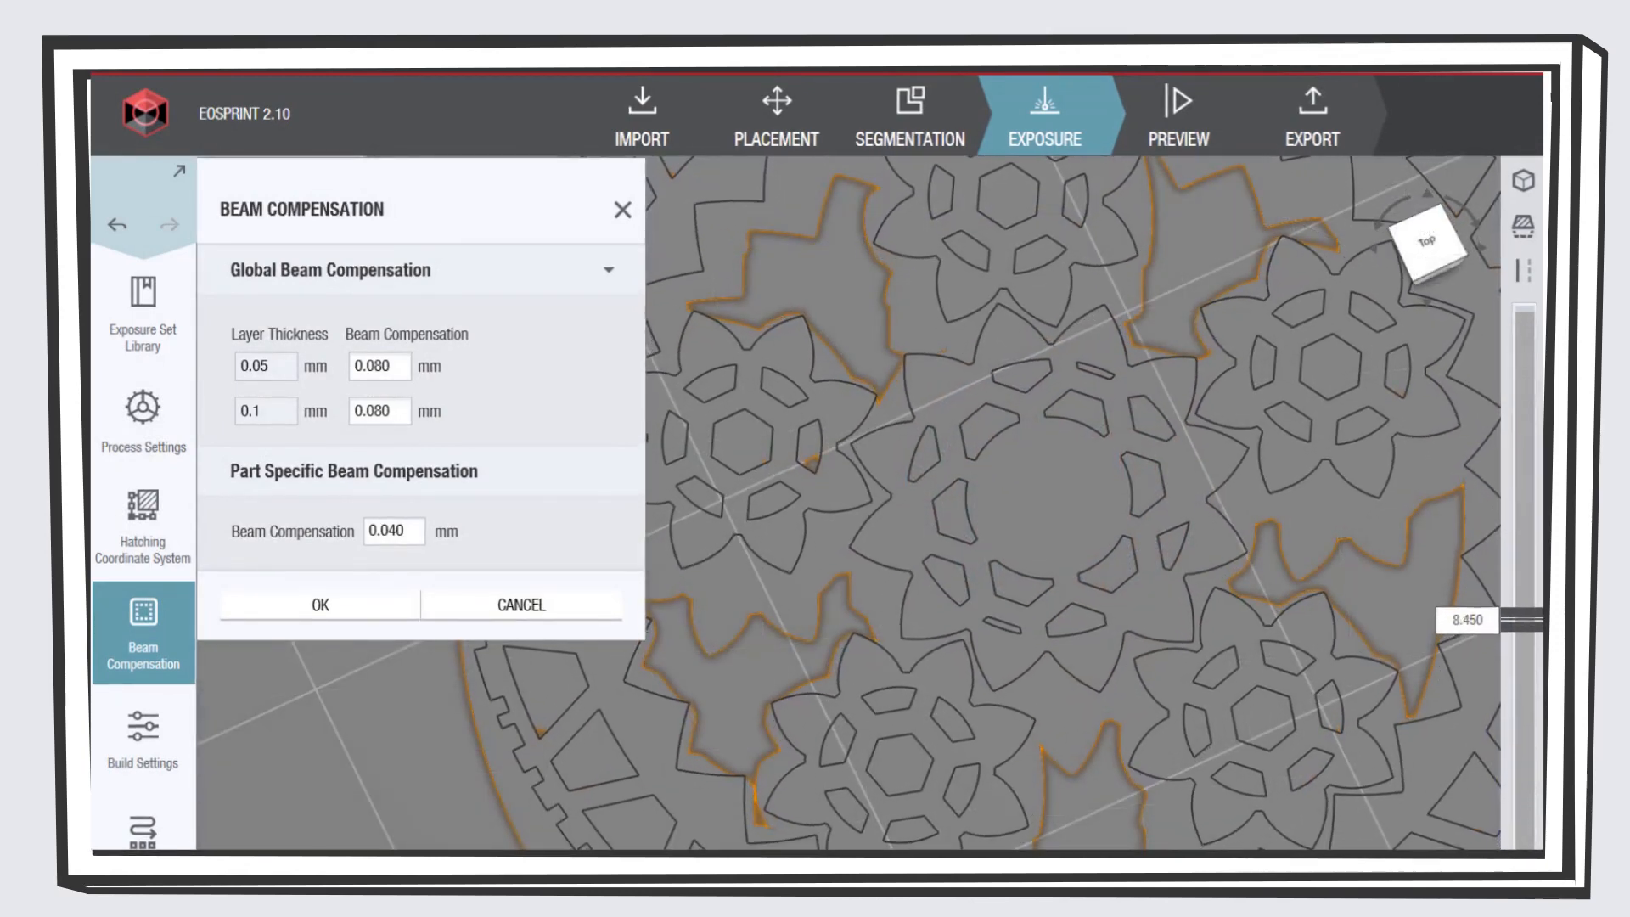
- Enter 0,2 mm from the Excel 'new global Beam Offset' cell as the 0.12 mm layers' global compensation
{"action": "left_click", "coordinate": [393, 531]}
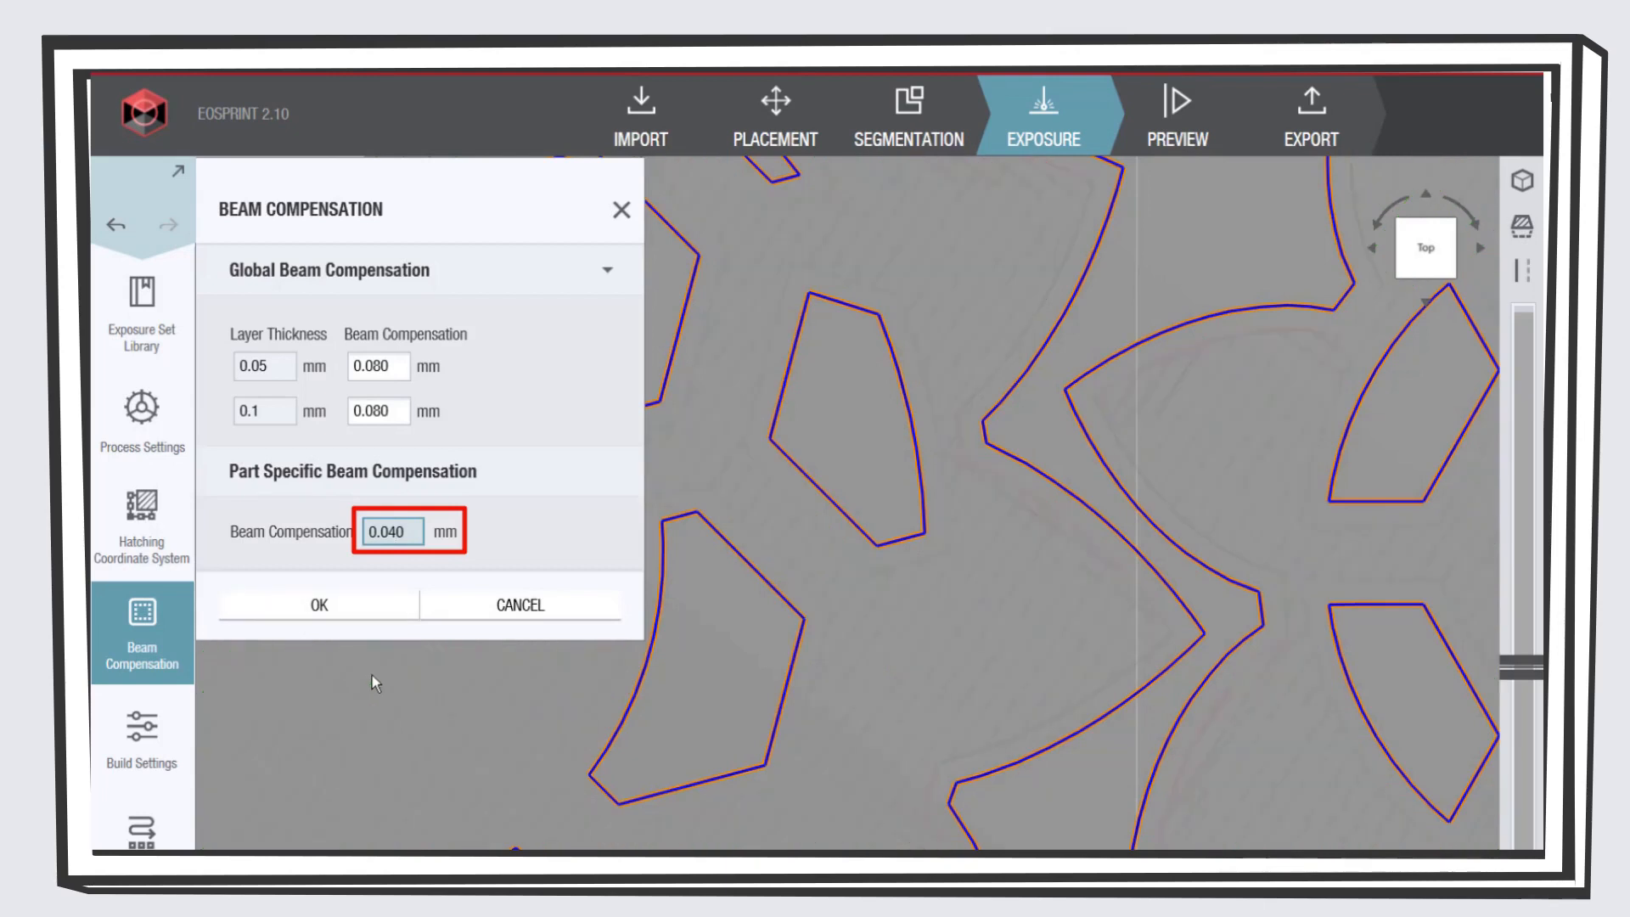
{"action": "type", "text": "0.080"}
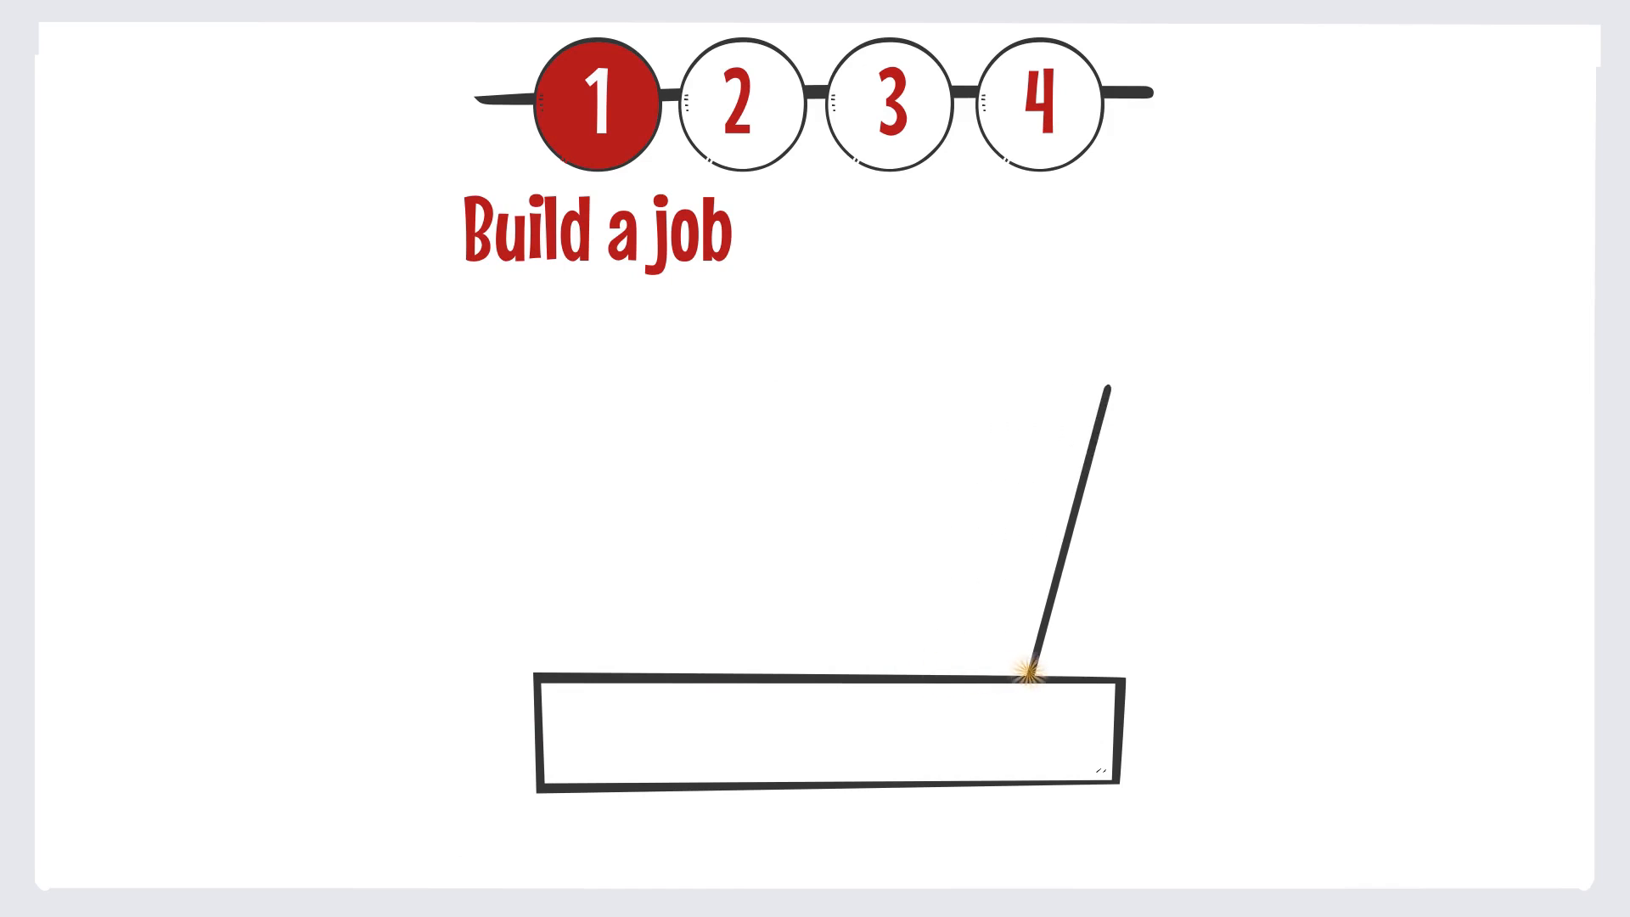
{"action": "left_click", "coordinate": [739, 106]}
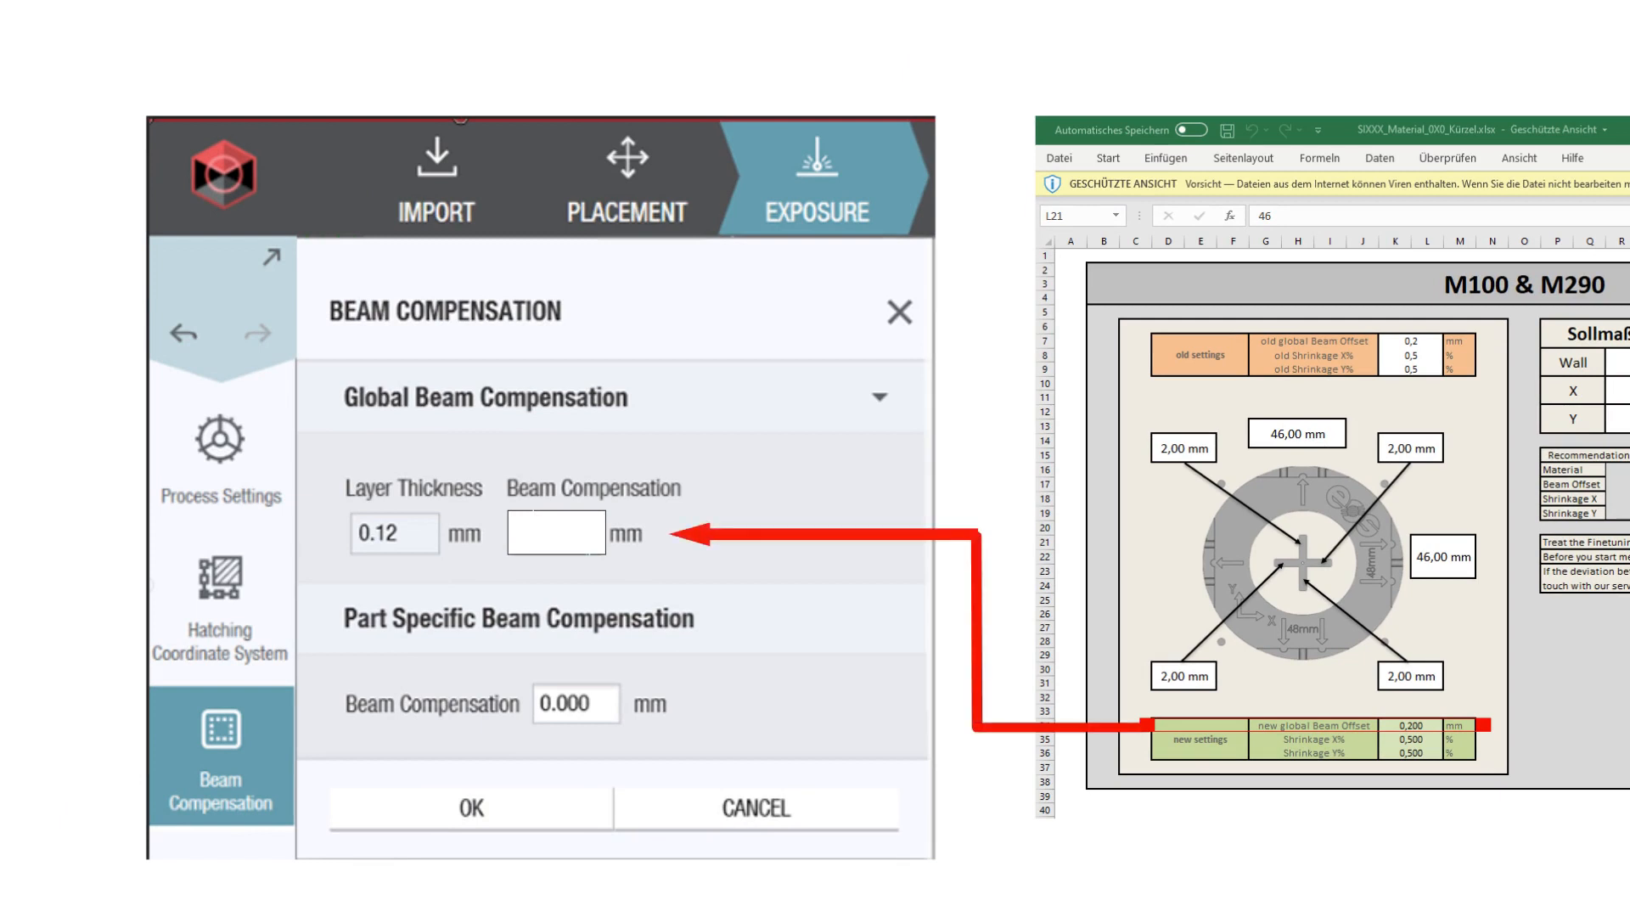
{"action": "type", "text": "0,2"}
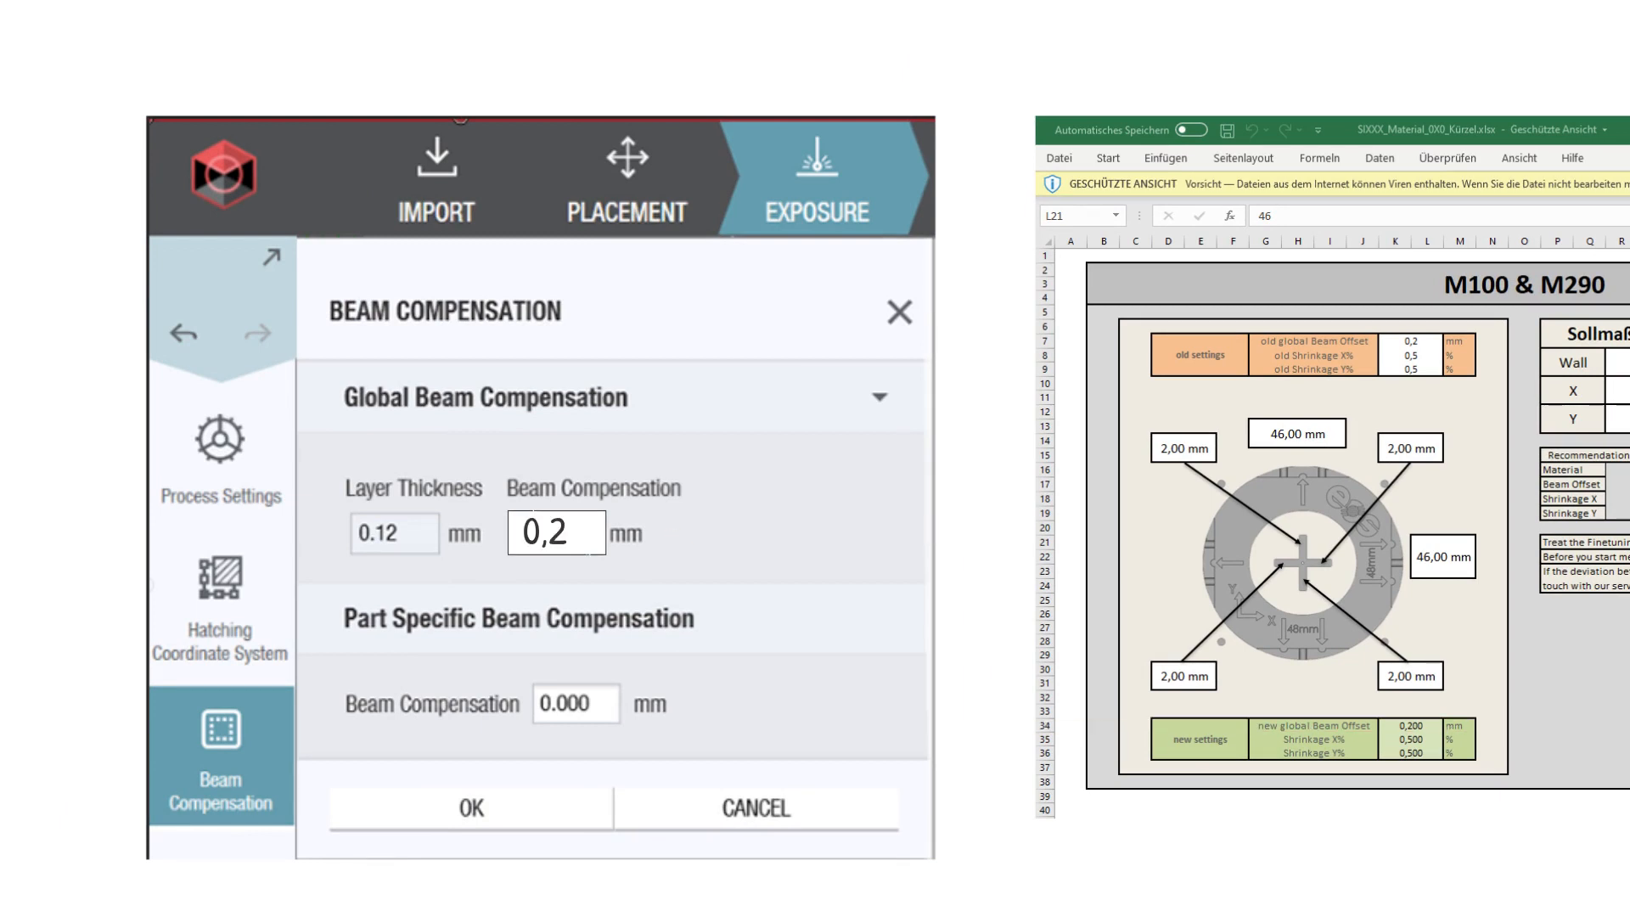